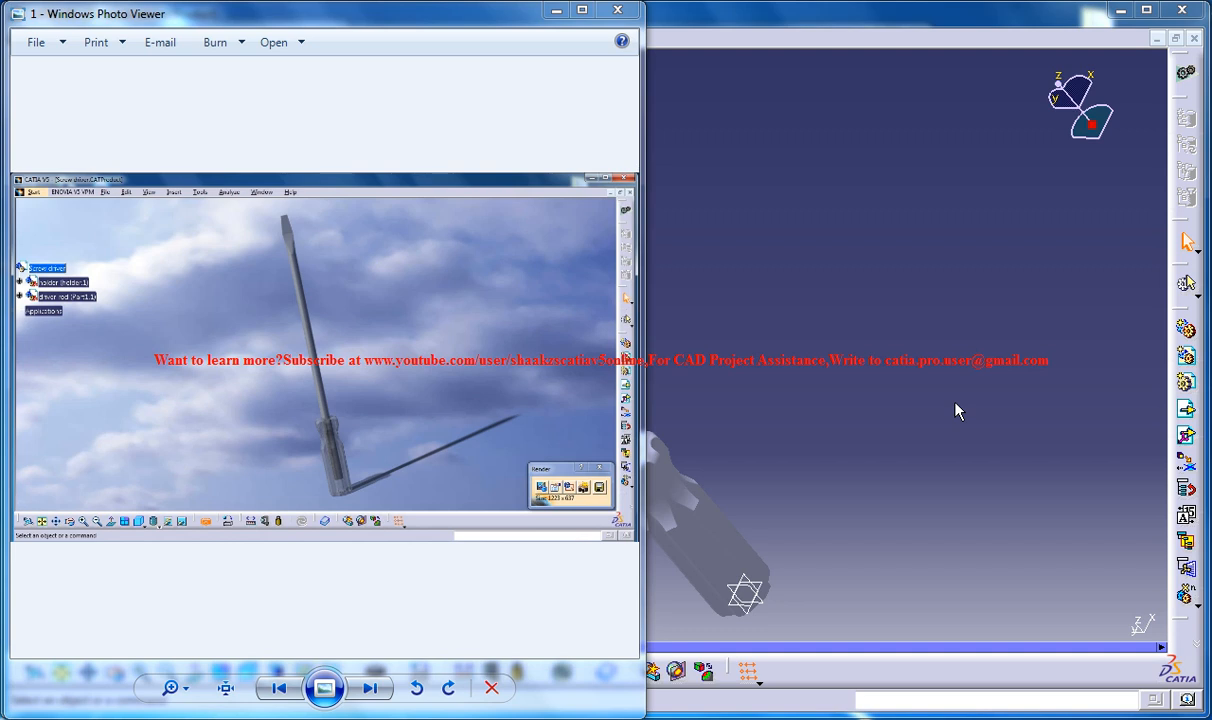
pyautogui.moveTo(444, 276)
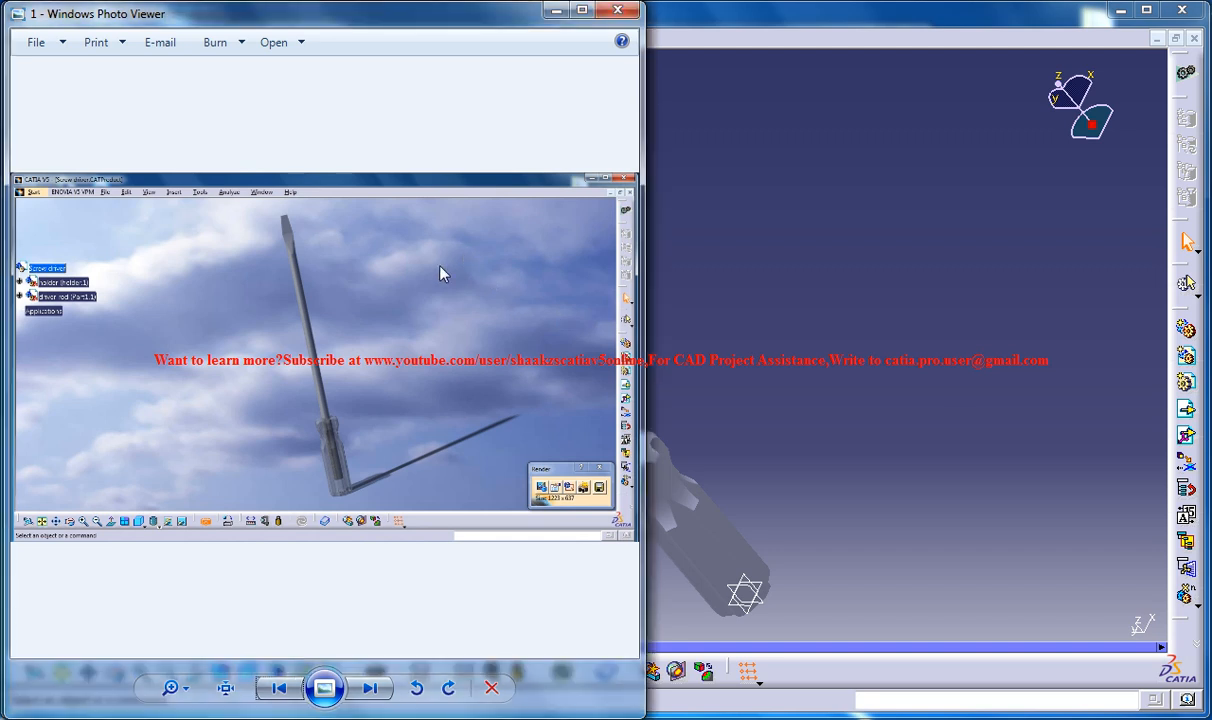
# Step: View the second reference rendering and put Windows Photo Viewer away
pyautogui.click(370, 688)
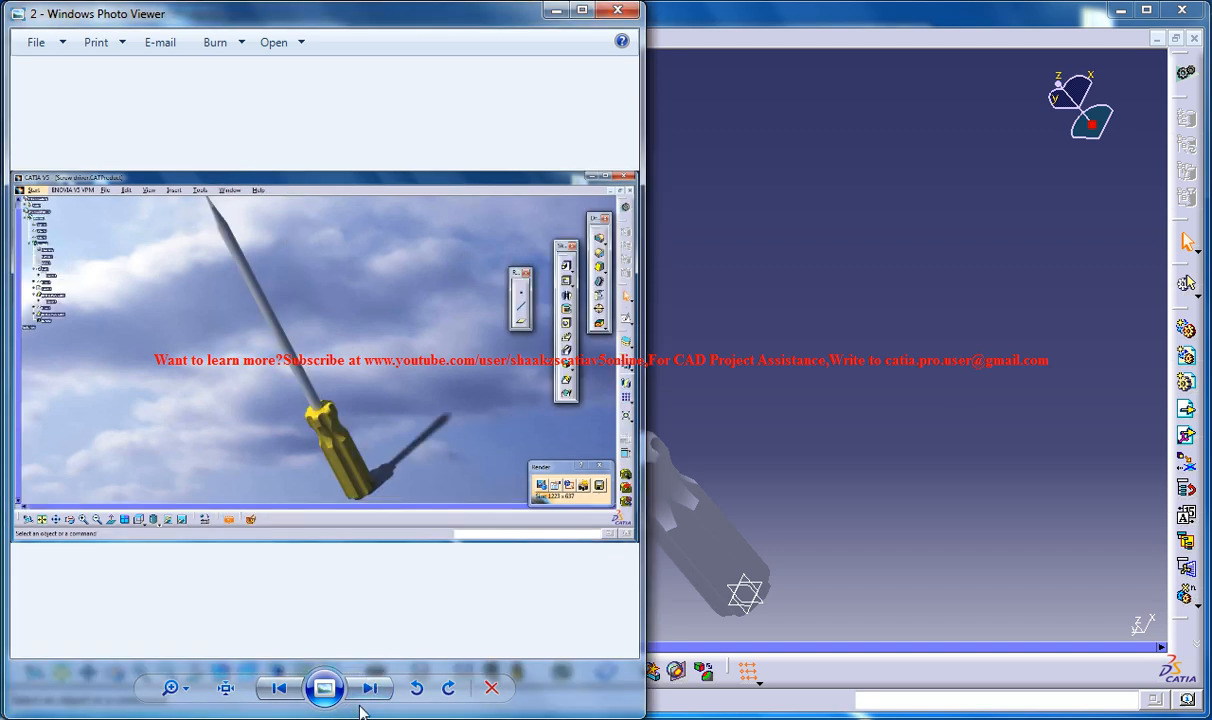
pyautogui.click(372, 688)
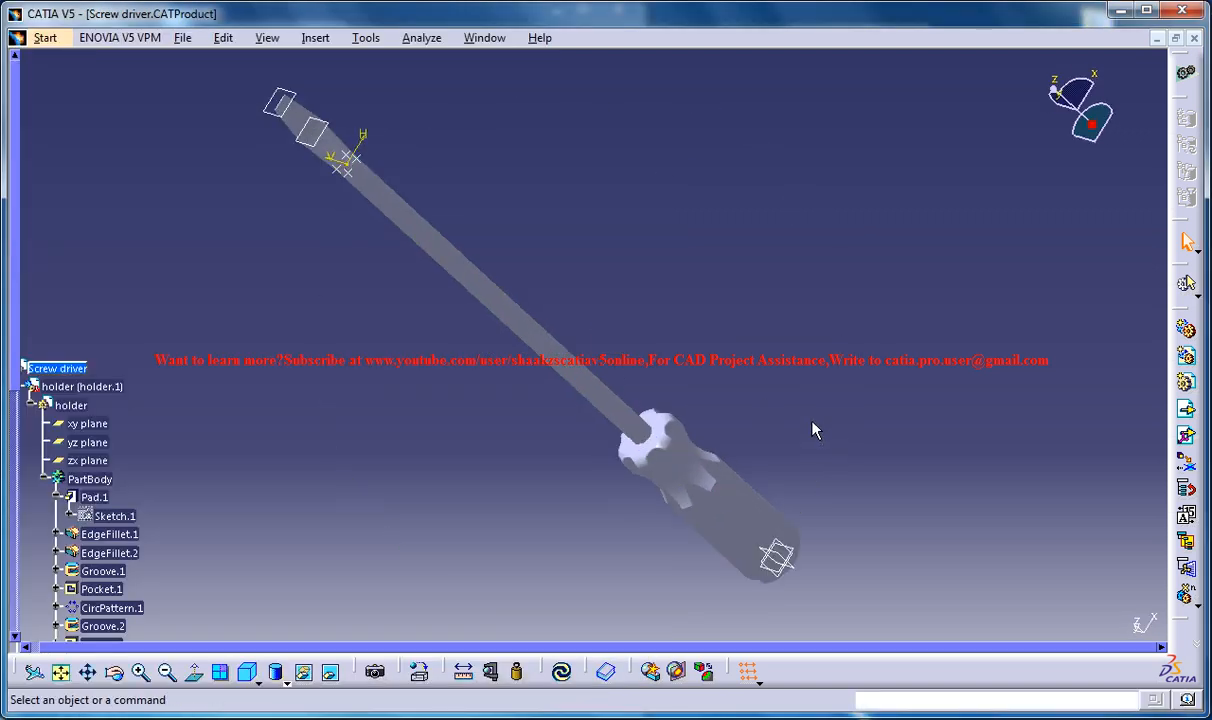
pyautogui.moveTo(630, 252)
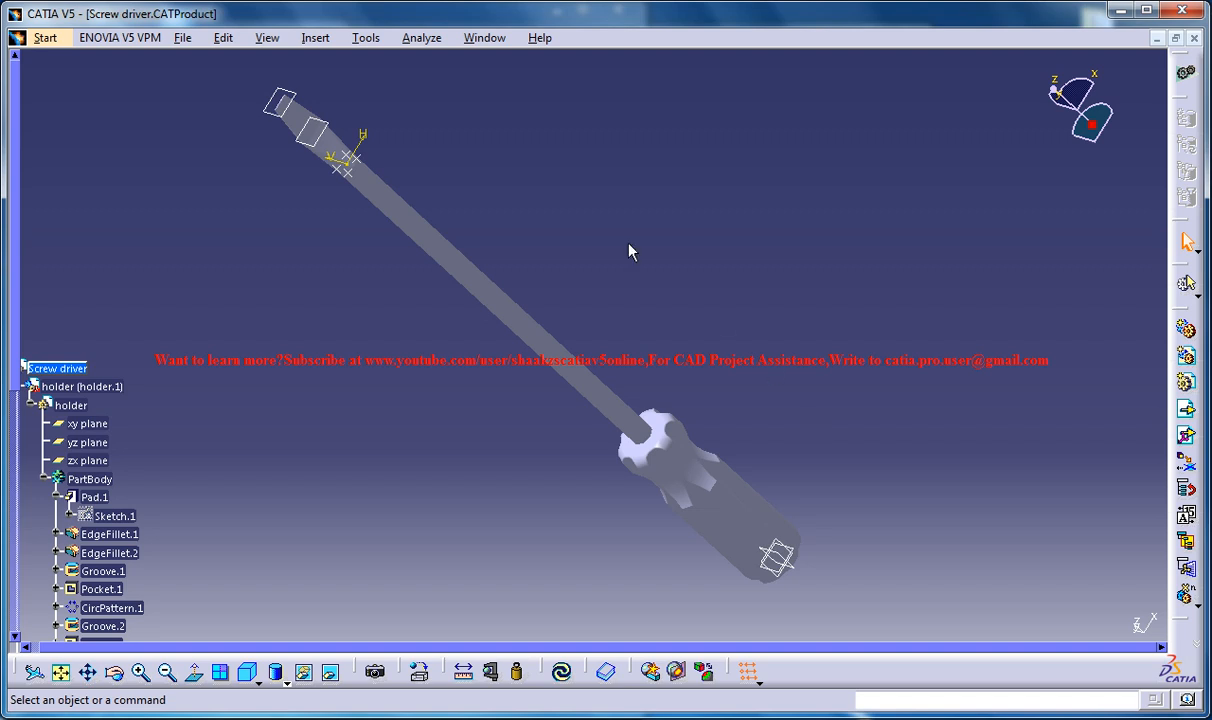
pyautogui.moveTo(288, 290)
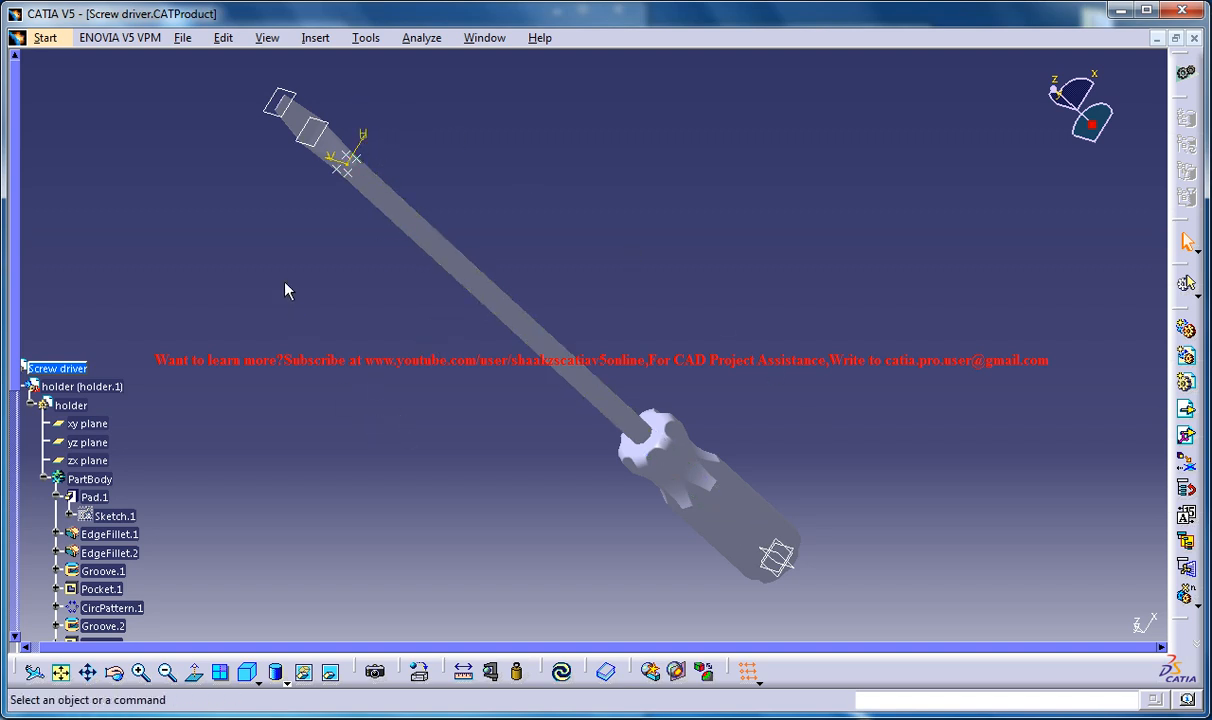
# Step: Dismiss the analysis commands and bring the screwdriver model back to the front
pyautogui.click(420, 36)
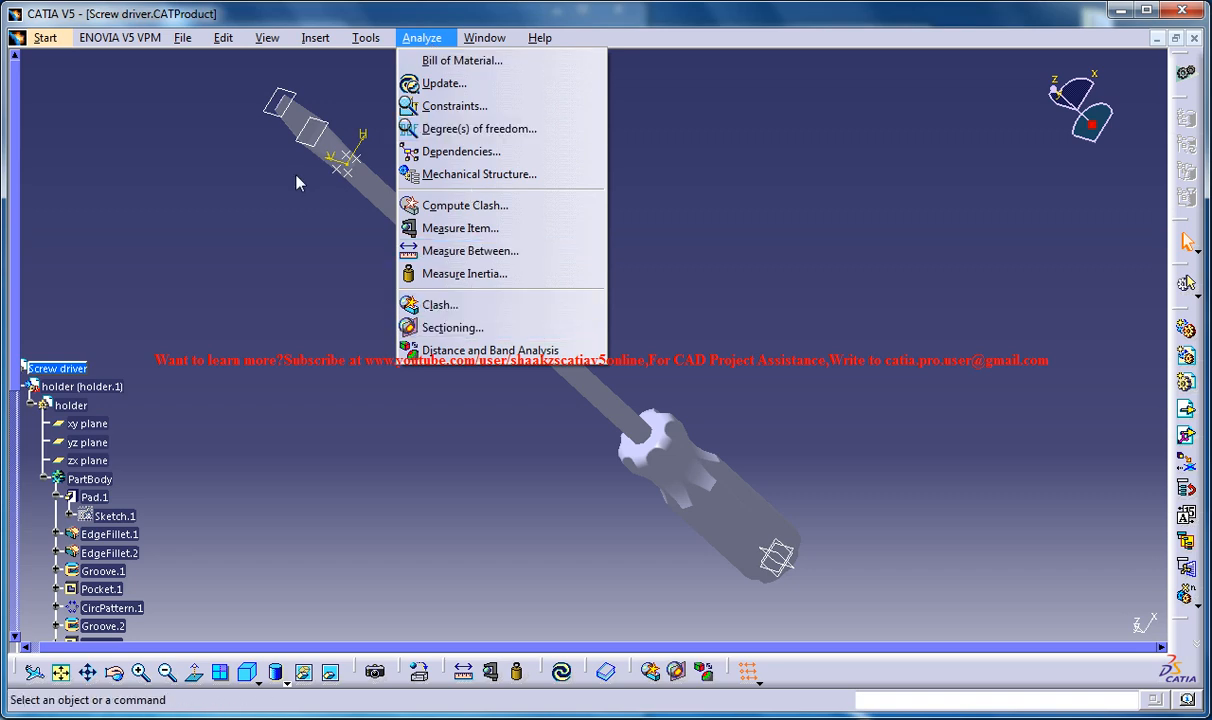
pyautogui.click(484, 36)
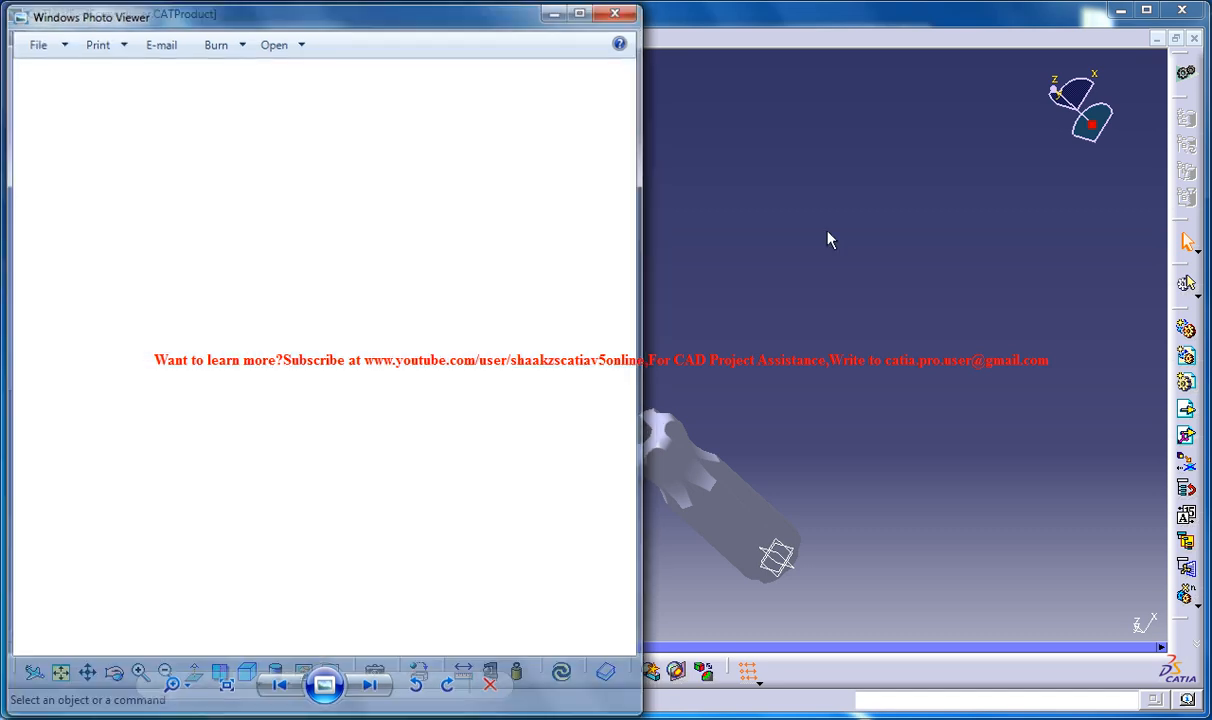
pyautogui.click(614, 12)
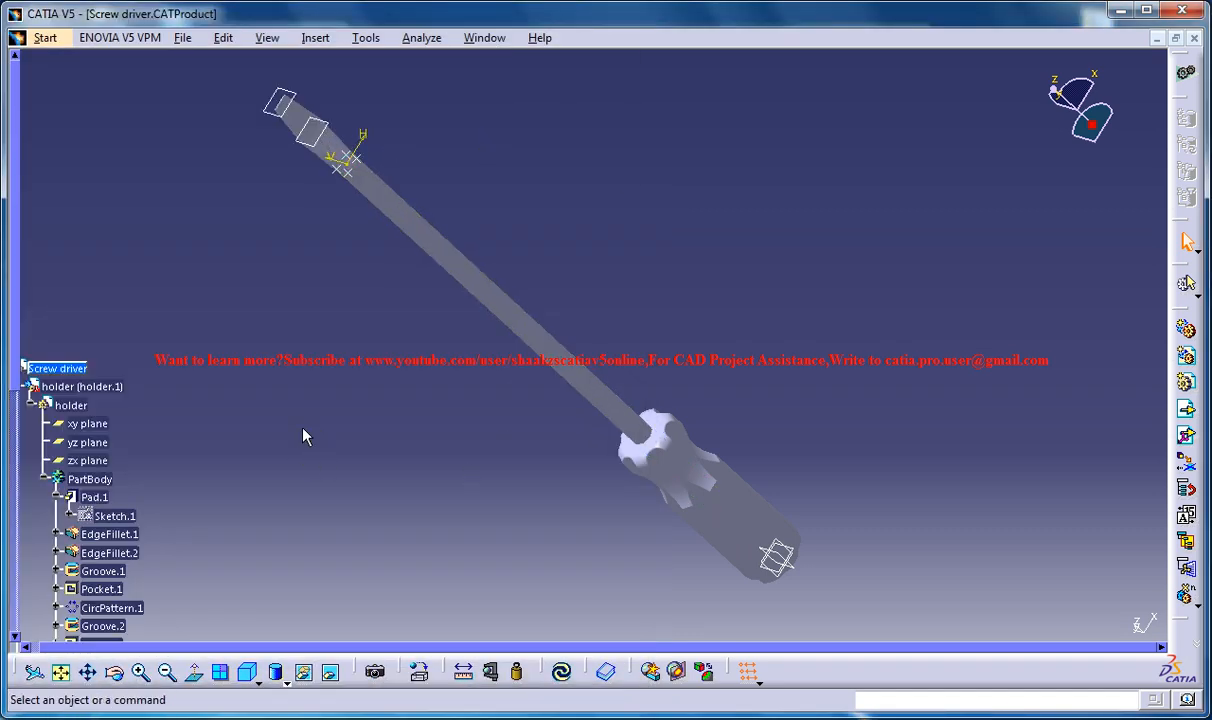
# Step: Switch to Screw Driver Study.CATProduct, then return to Screw driver.CATProduct via the Window menu
pyautogui.click(484, 36)
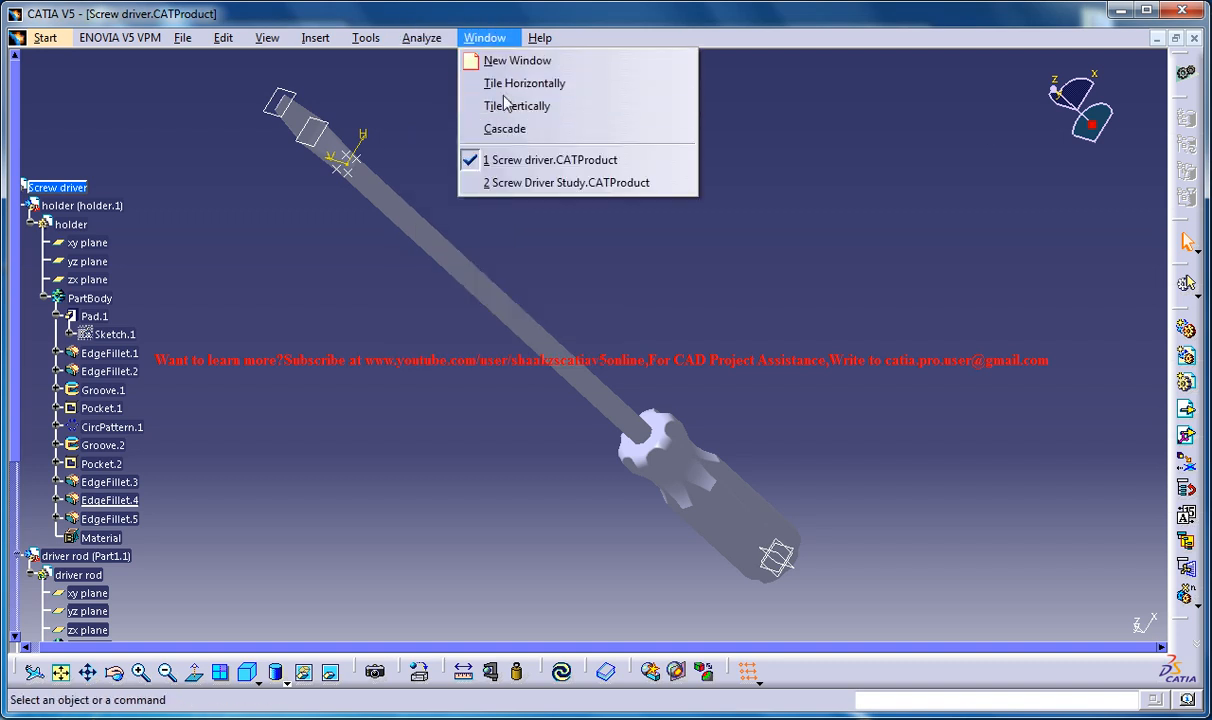
pyautogui.click(568, 182)
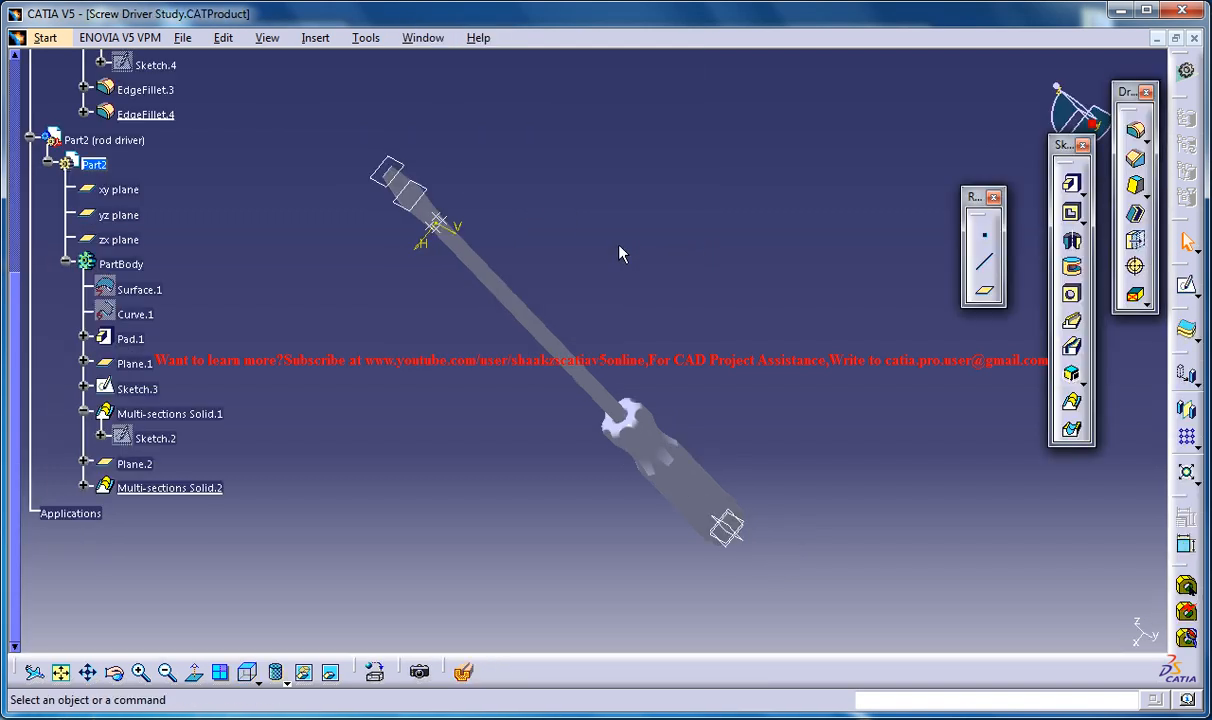
pyautogui.click(422, 36)
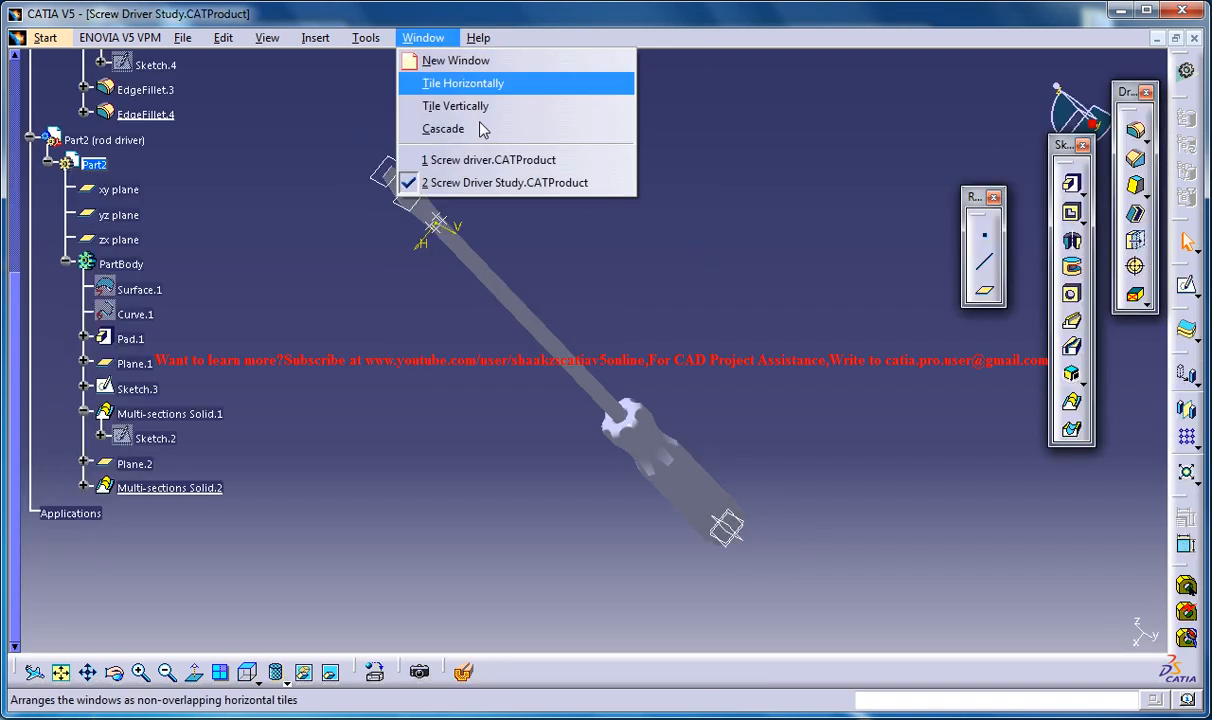
pyautogui.click(492, 160)
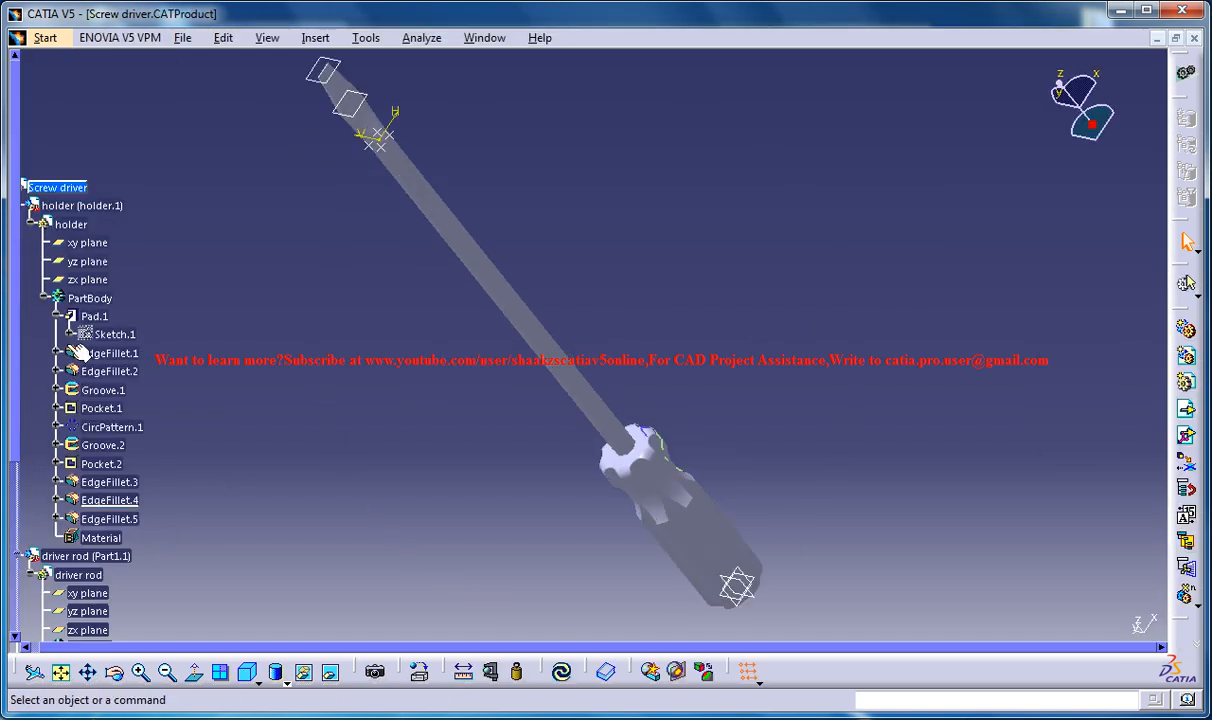
# Step: Show the Screw Driver Study assembly shaded with materials and bring up the material library
pyautogui.click(104, 444)
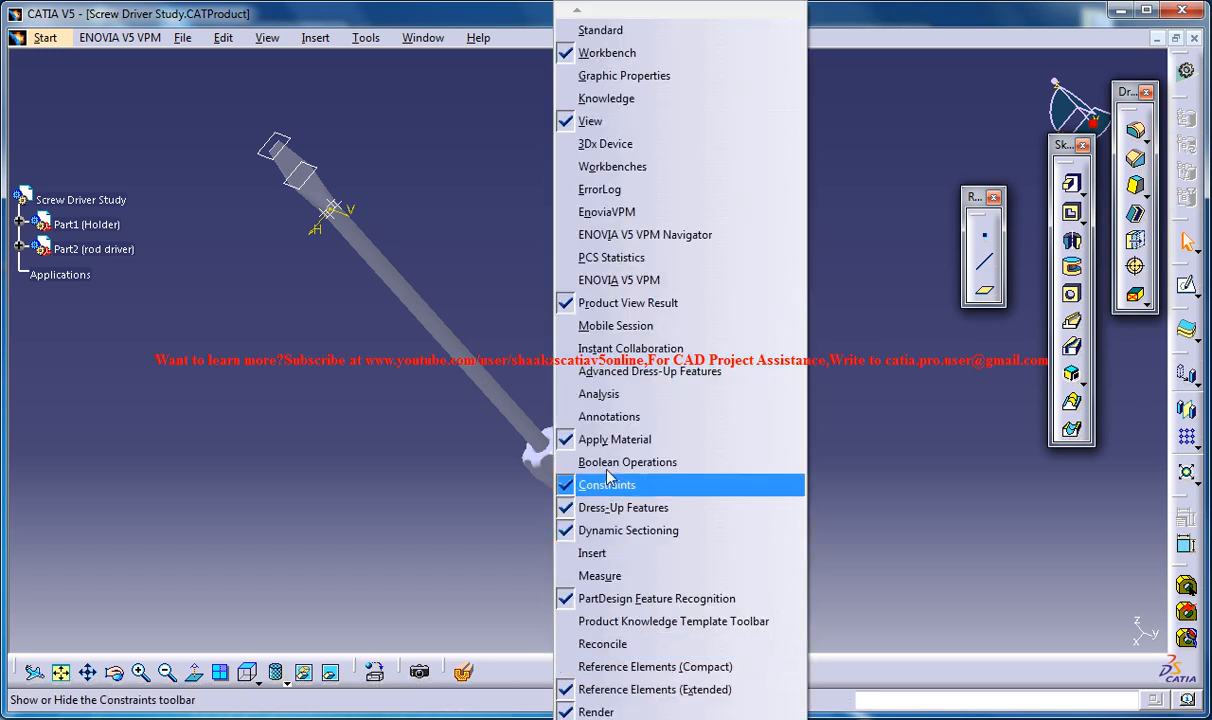
pyautogui.click(608, 484)
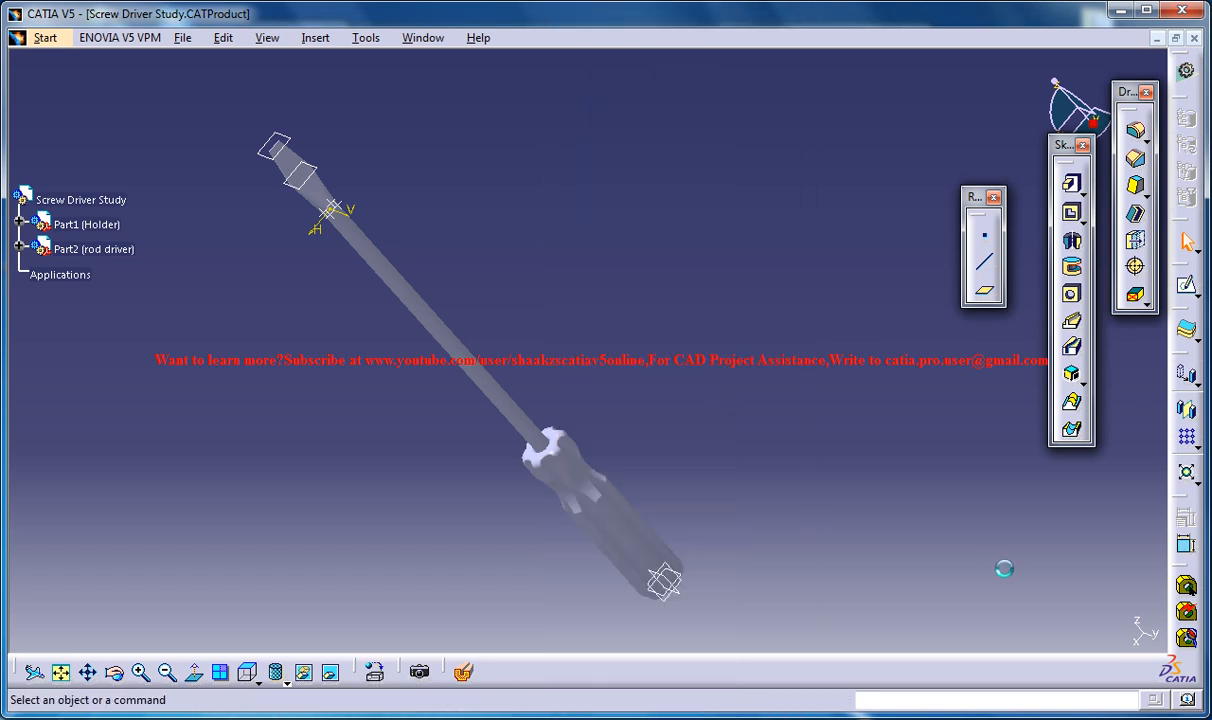
pyautogui.click(376, 672)
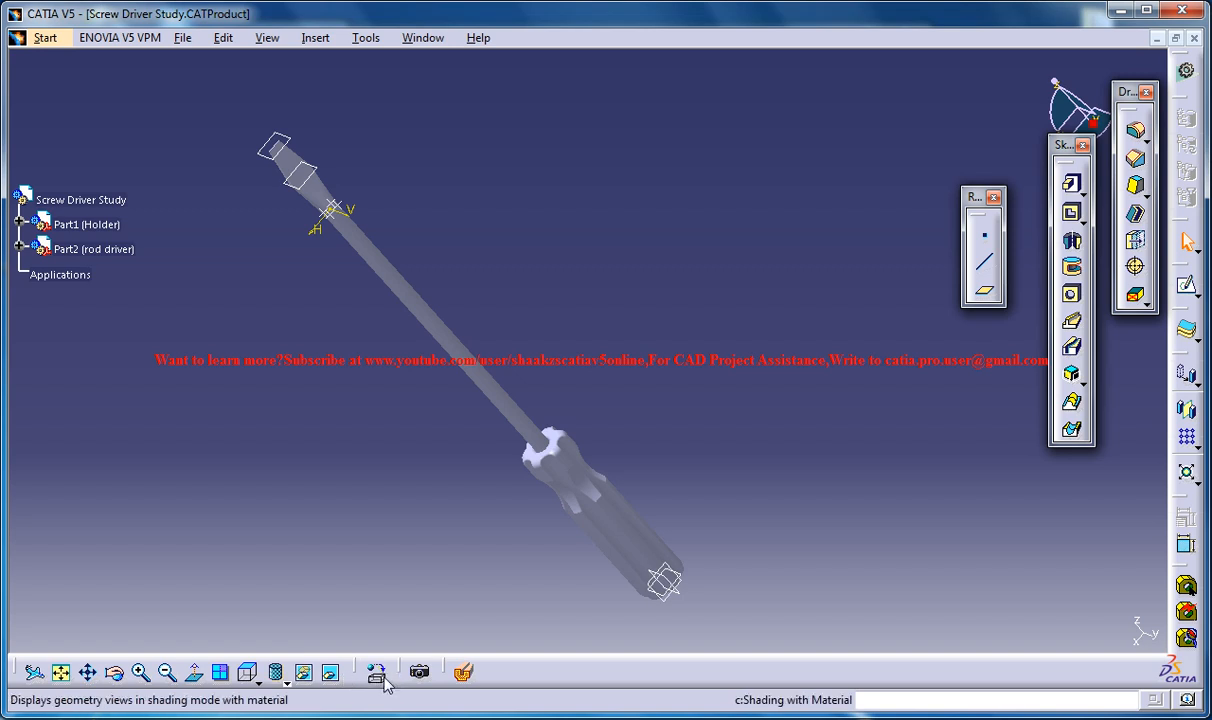
pyautogui.click(376, 672)
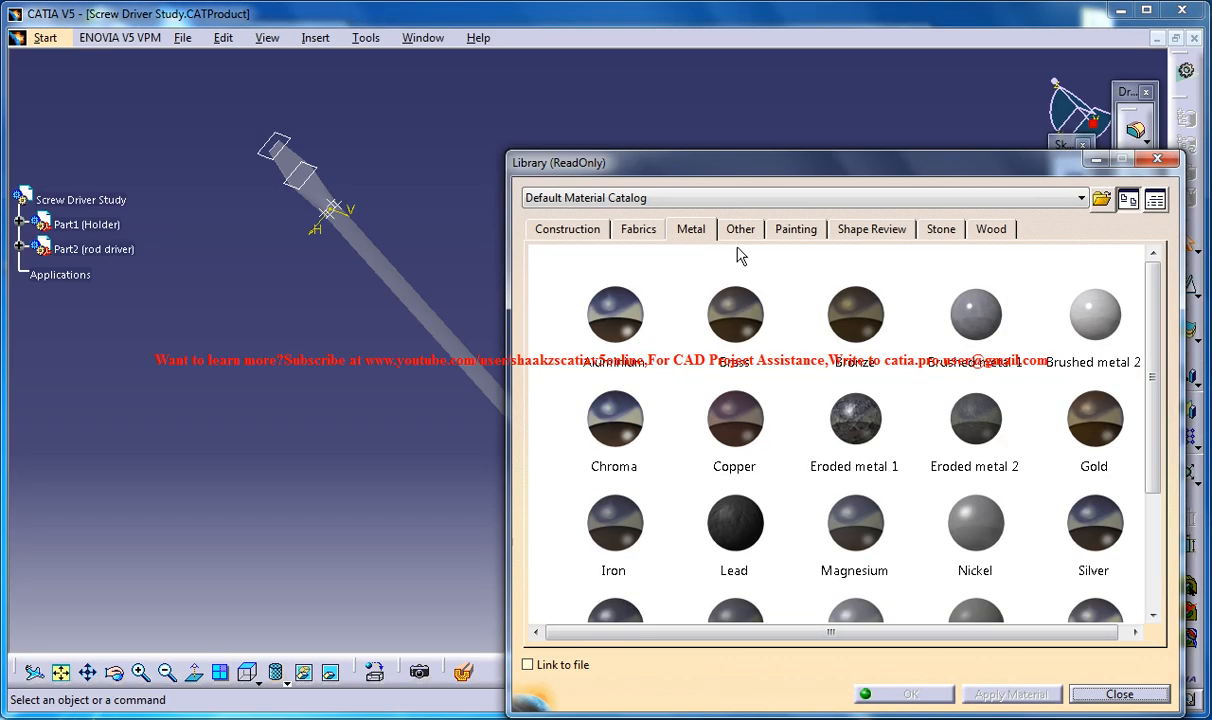
# Step: Browse the Painting materials, settle on DS Red over Light Beige, and close the library
pyautogui.click(796, 228)
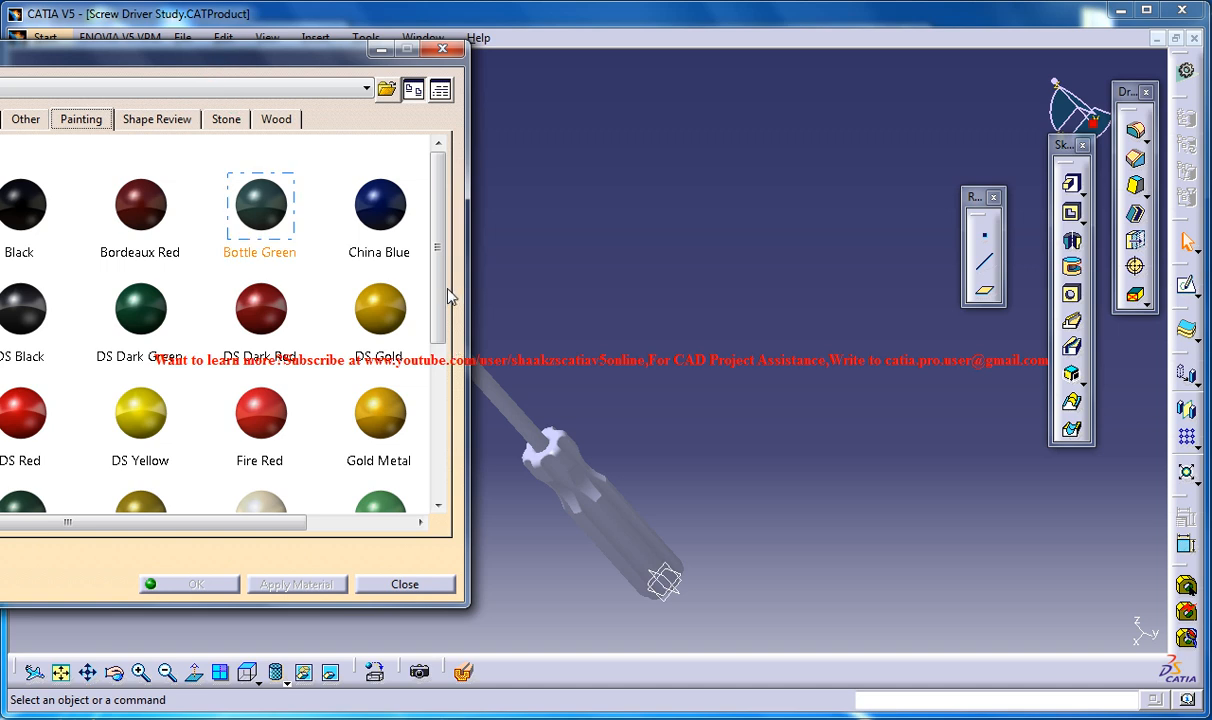
pyautogui.scroll(-3)
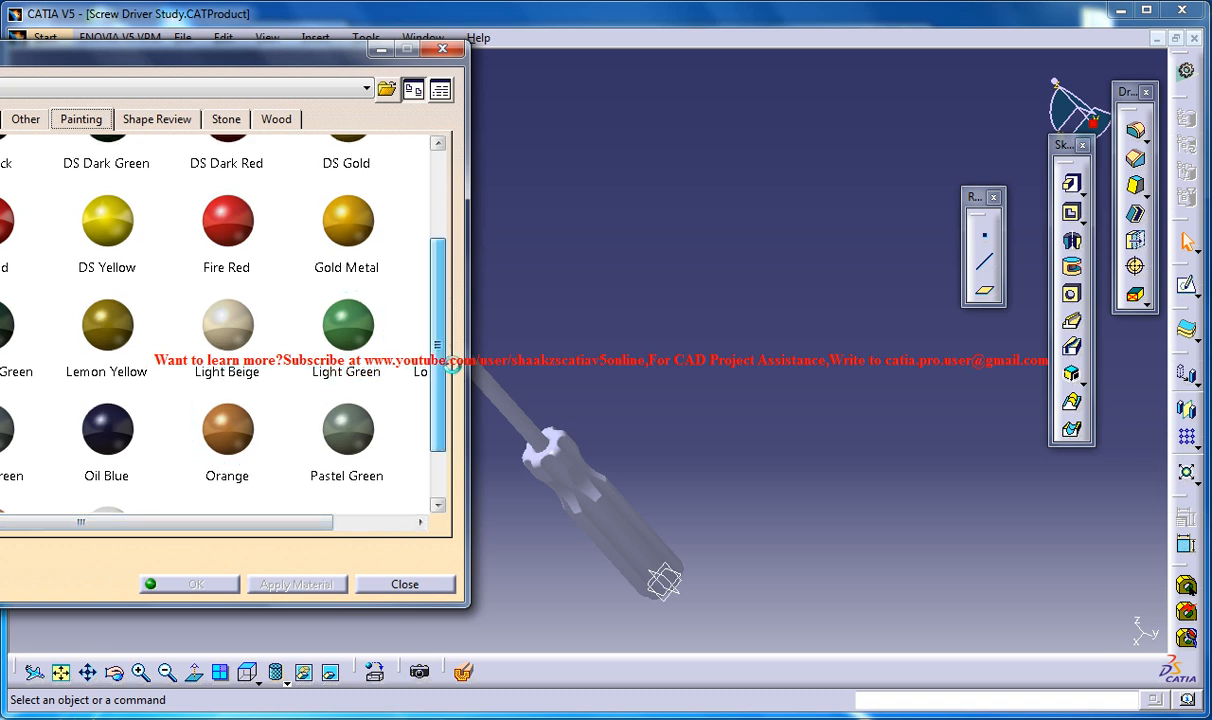
pyautogui.click(226, 452)
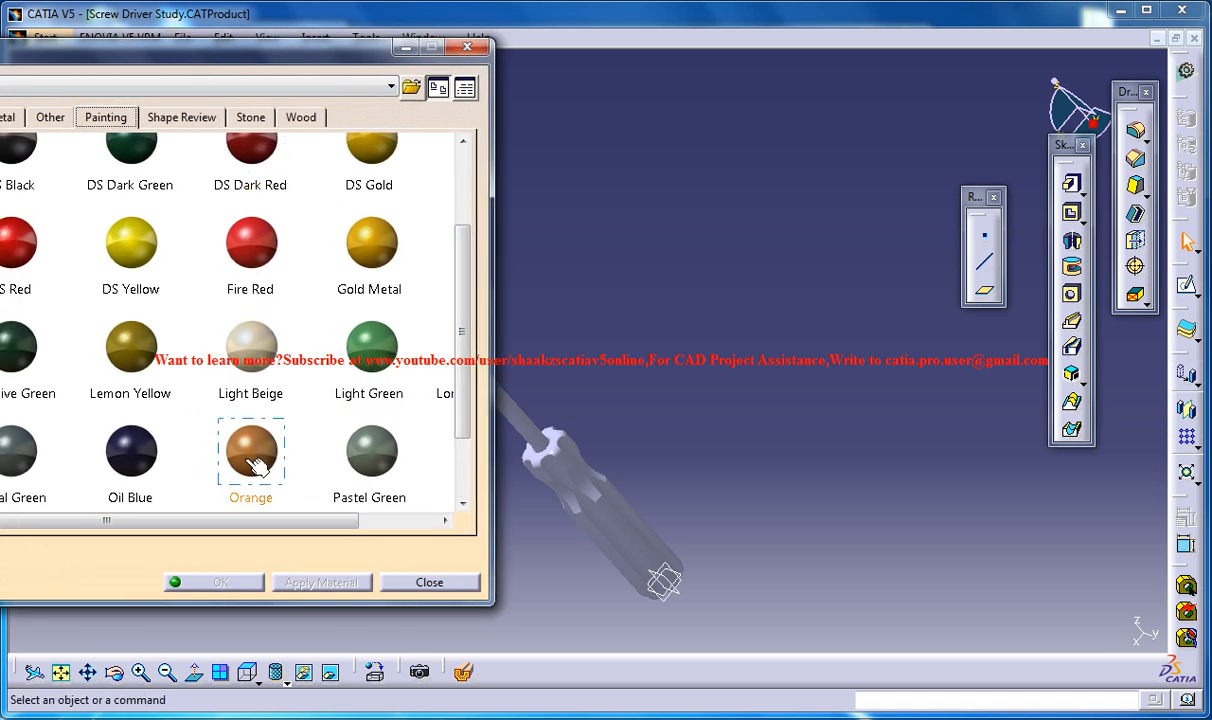
pyautogui.click(16, 244)
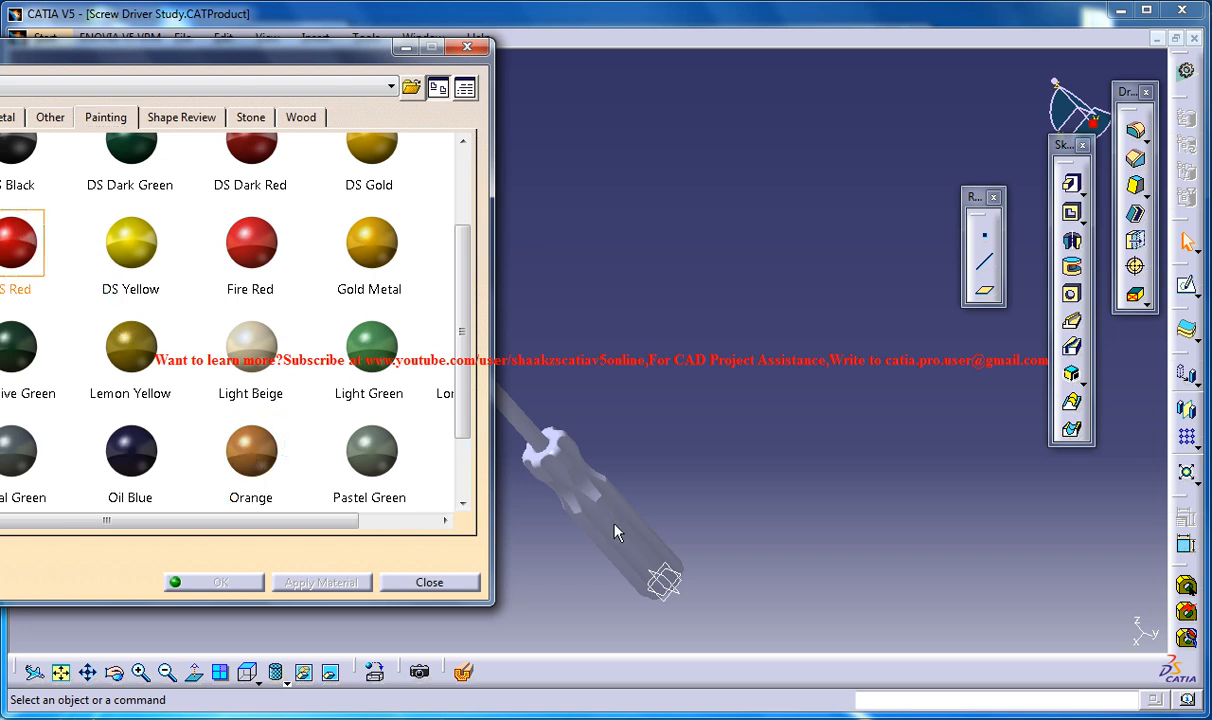
pyautogui.moveTo(688, 540)
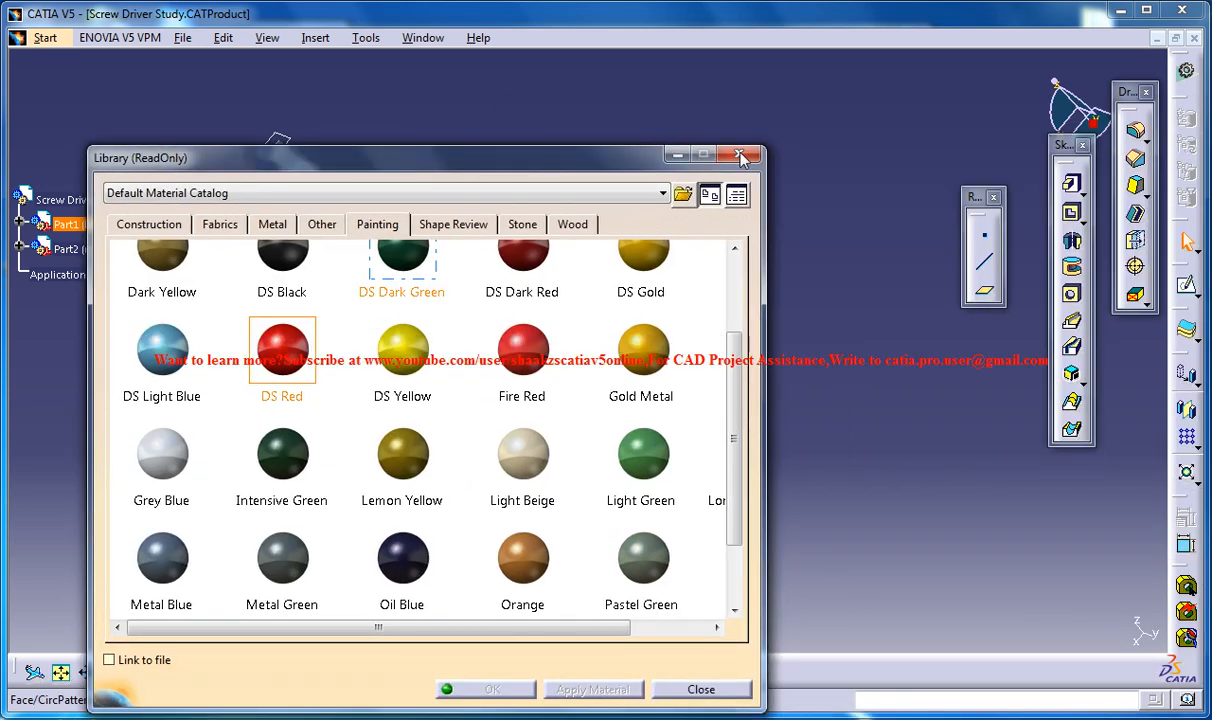
pyautogui.click(740, 154)
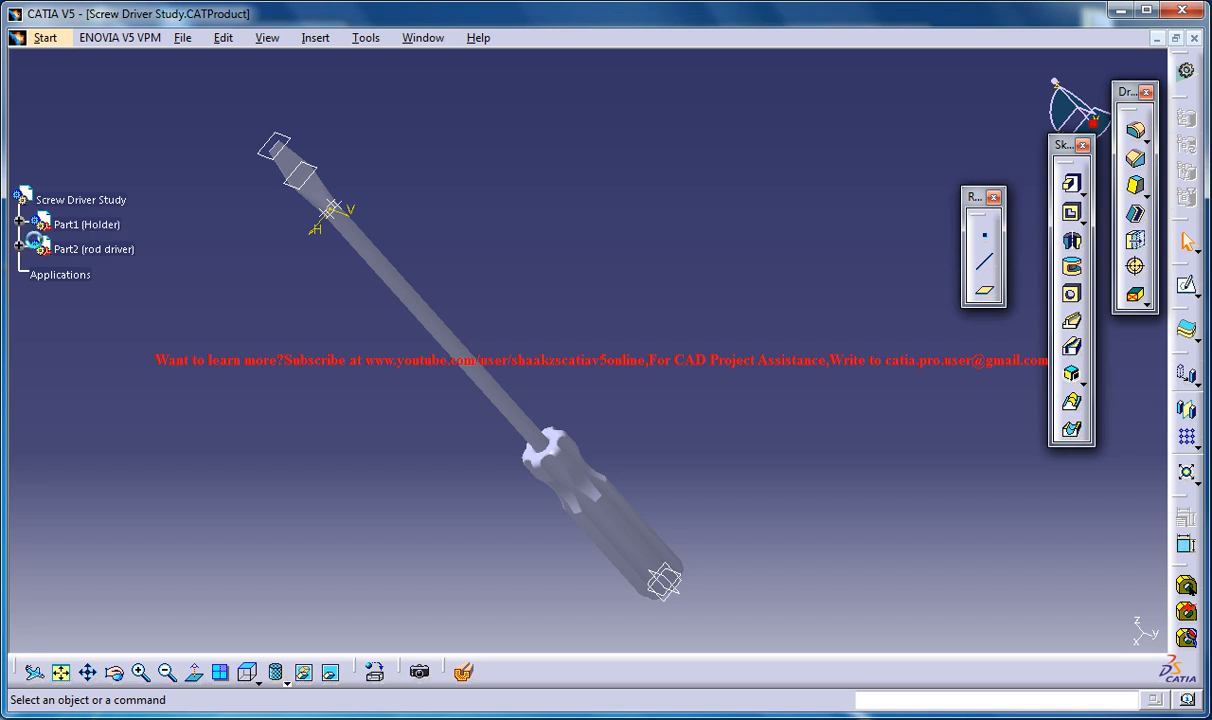
# Step: Assign the DS Red paint material to the Holder's PartBody
pyautogui.click(36, 224)
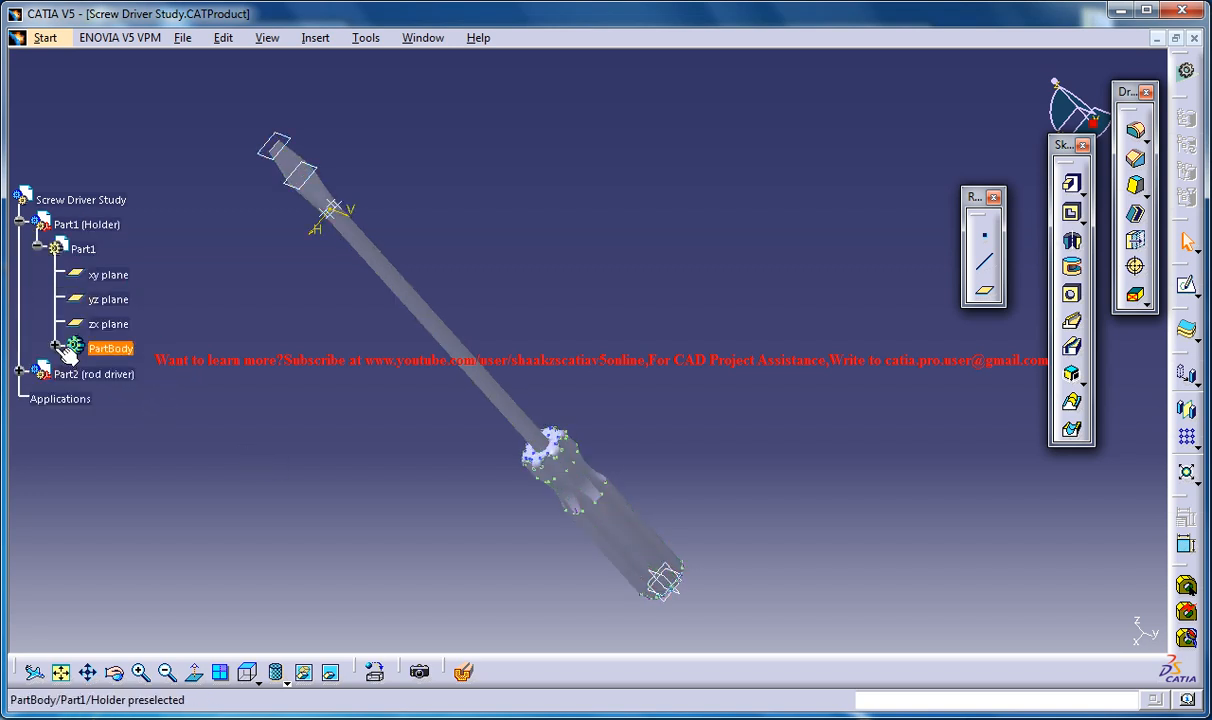
pyautogui.click(56, 348)
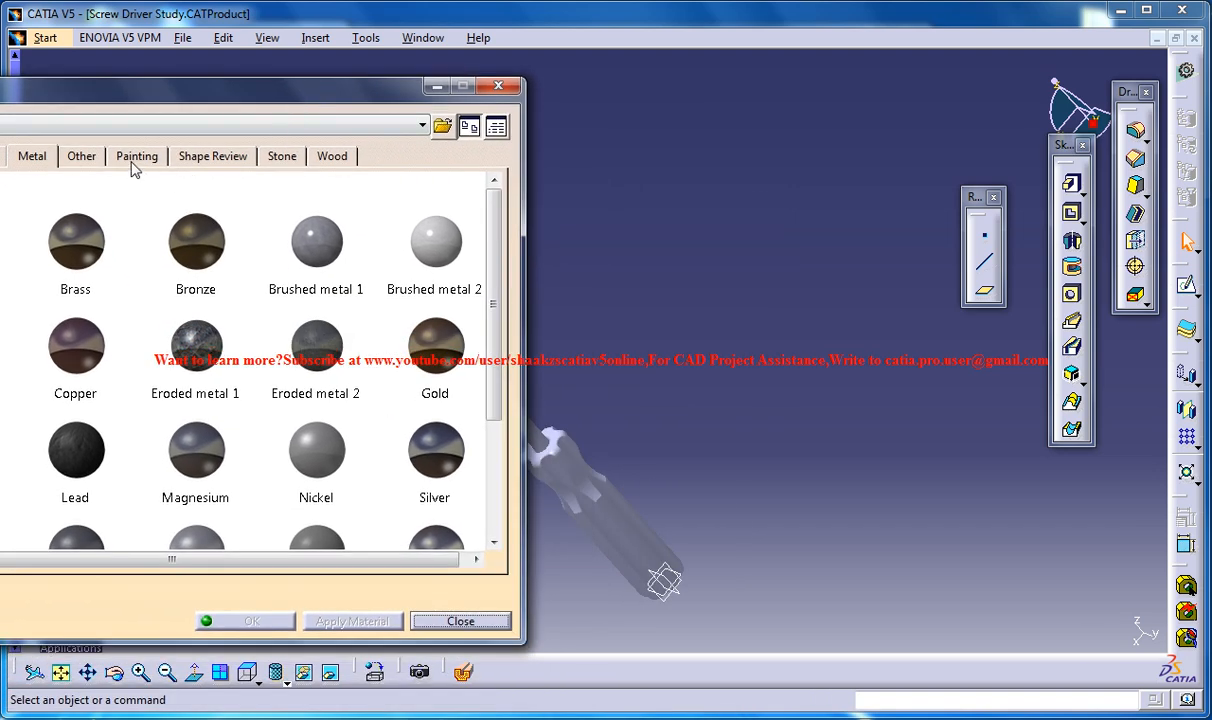
pyautogui.click(136, 156)
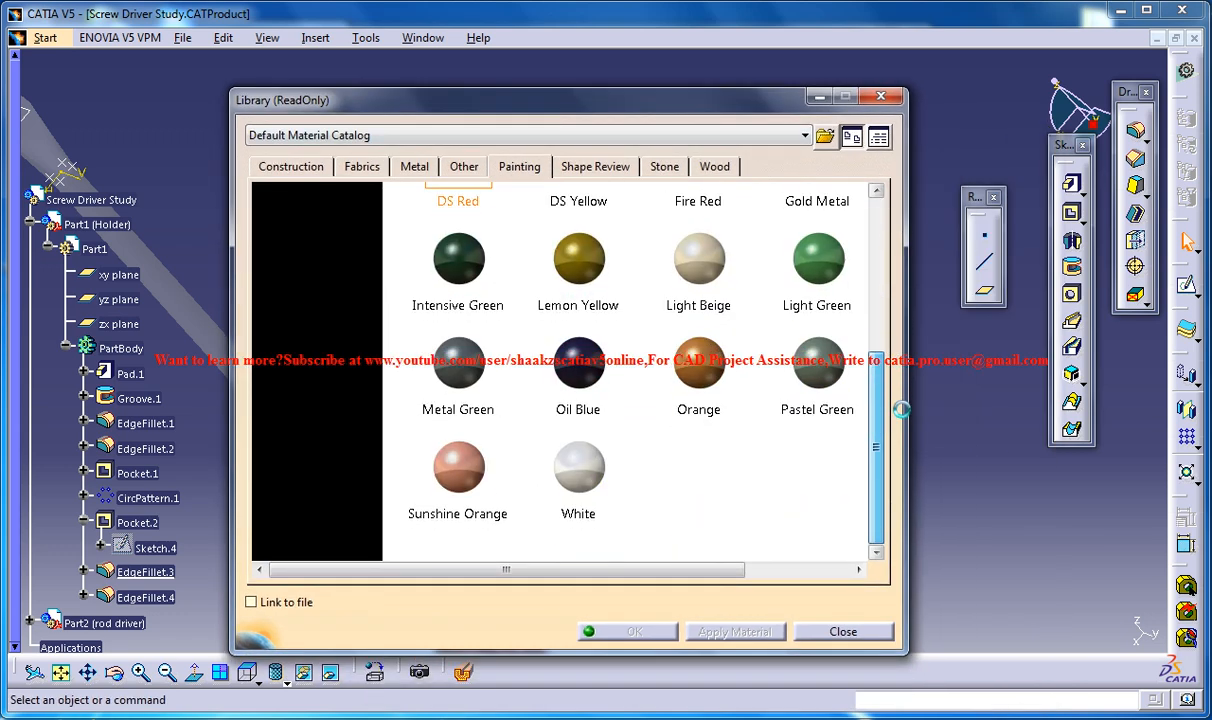
pyautogui.click(816, 368)
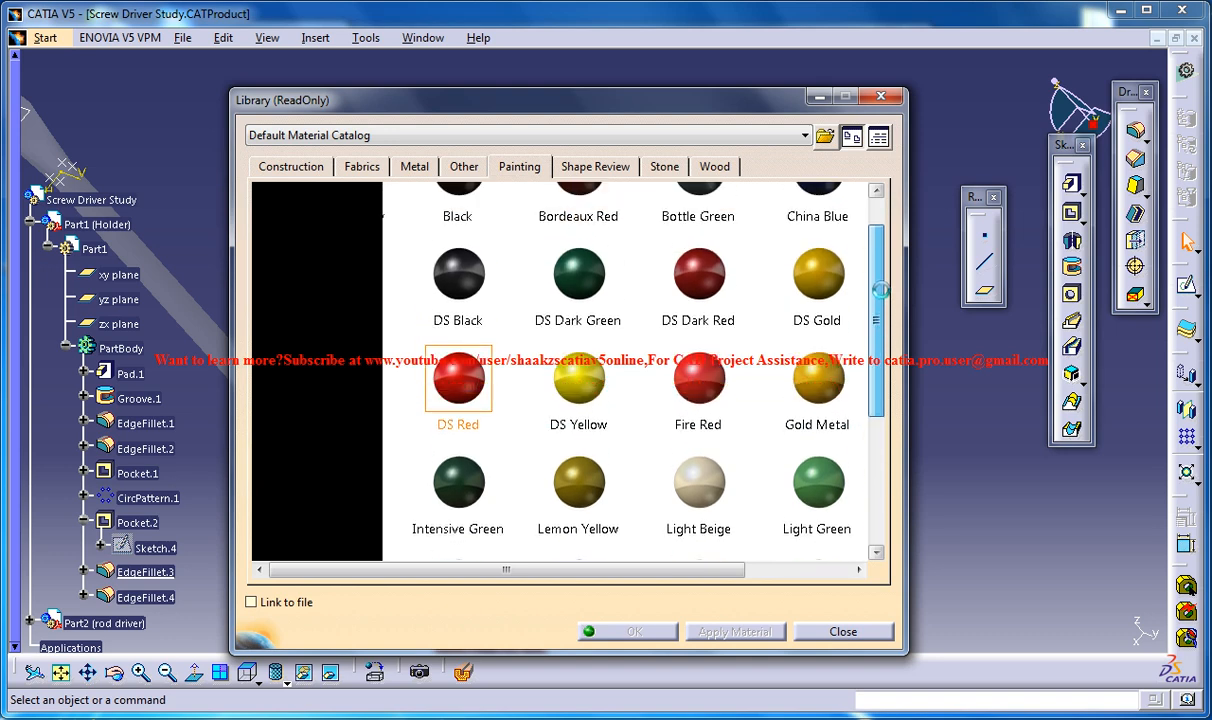
pyautogui.scroll(-3)
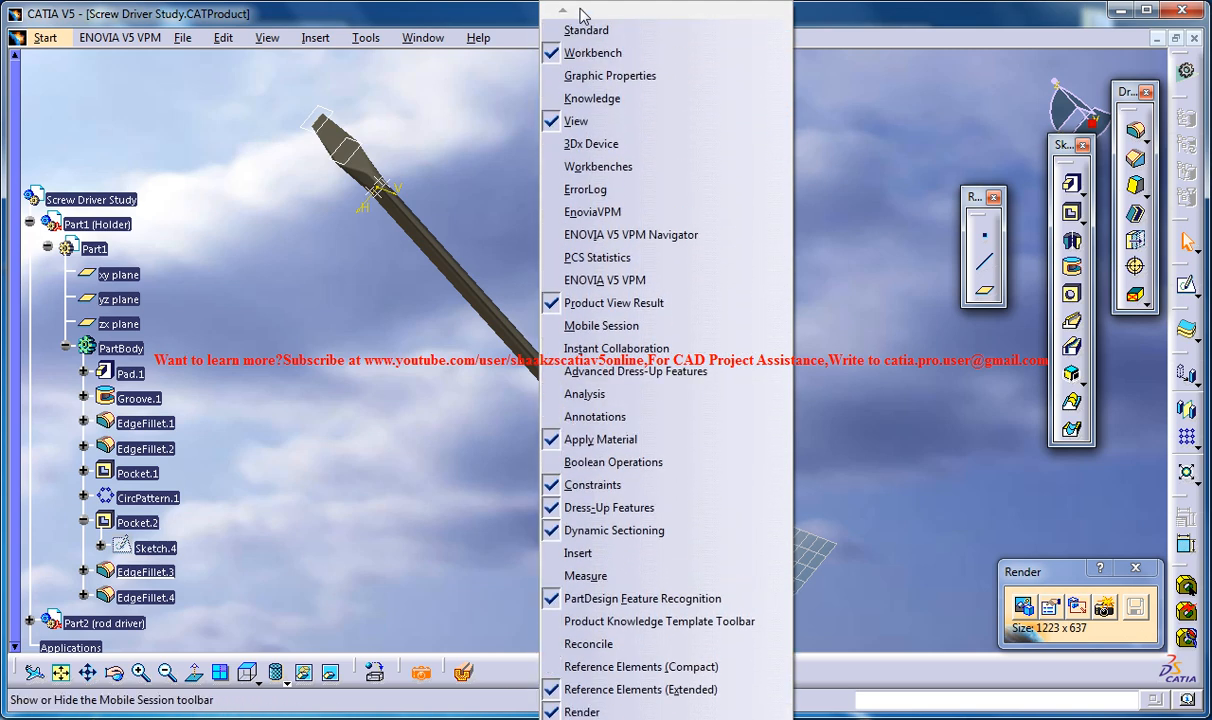
pyautogui.moveTo(582, 712)
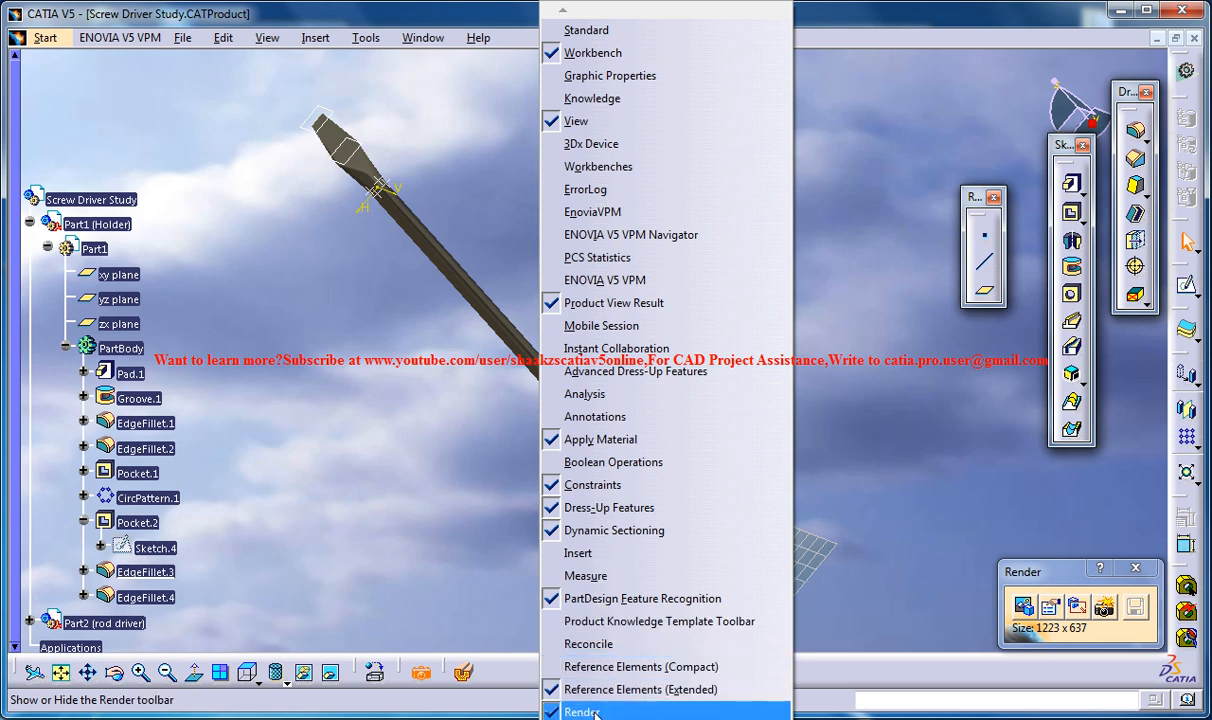
# Step: Show the Render toolbar so the scene library can be reached
pyautogui.click(584, 712)
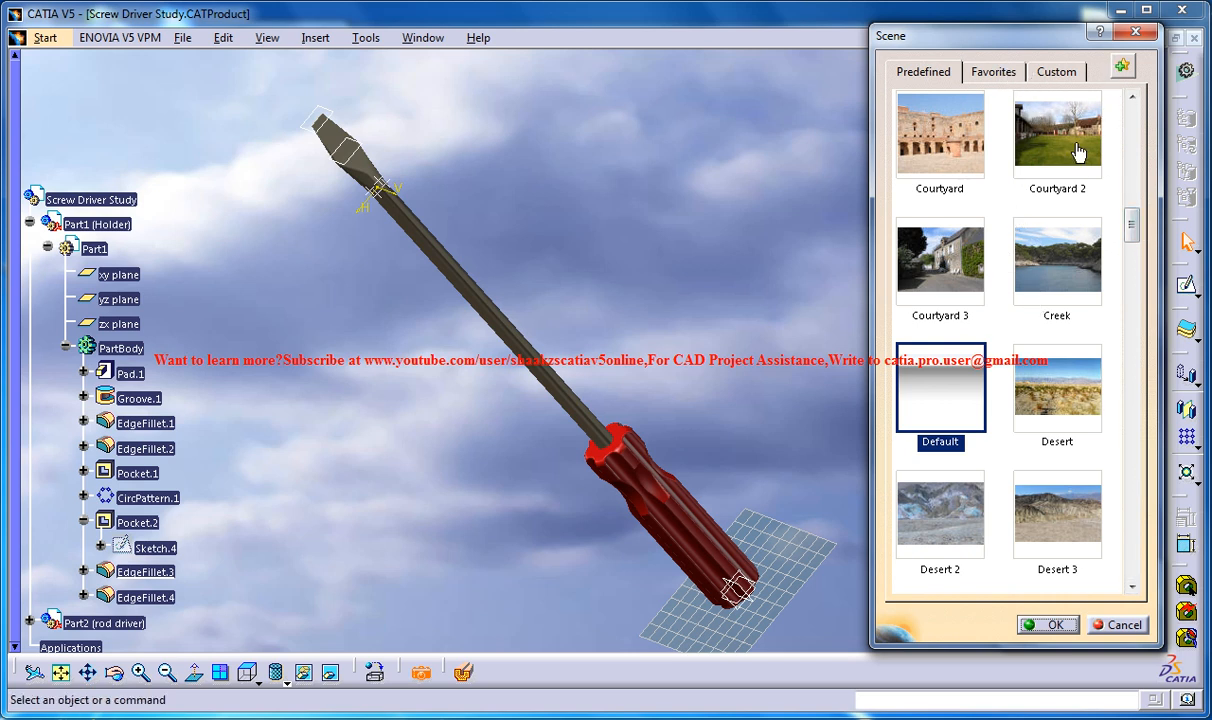
pyautogui.moveTo(1008, 108)
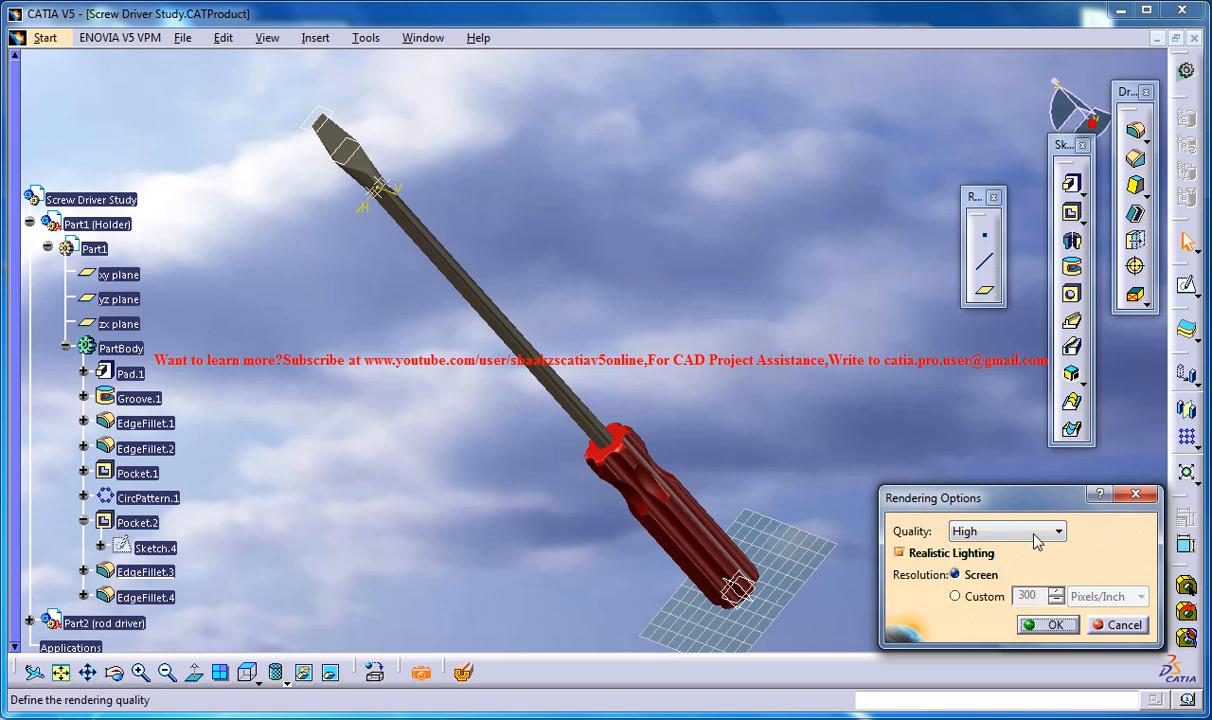
# Step: Set rendering quality to High with realistic lighting at screen resolution
pyautogui.click(1048, 624)
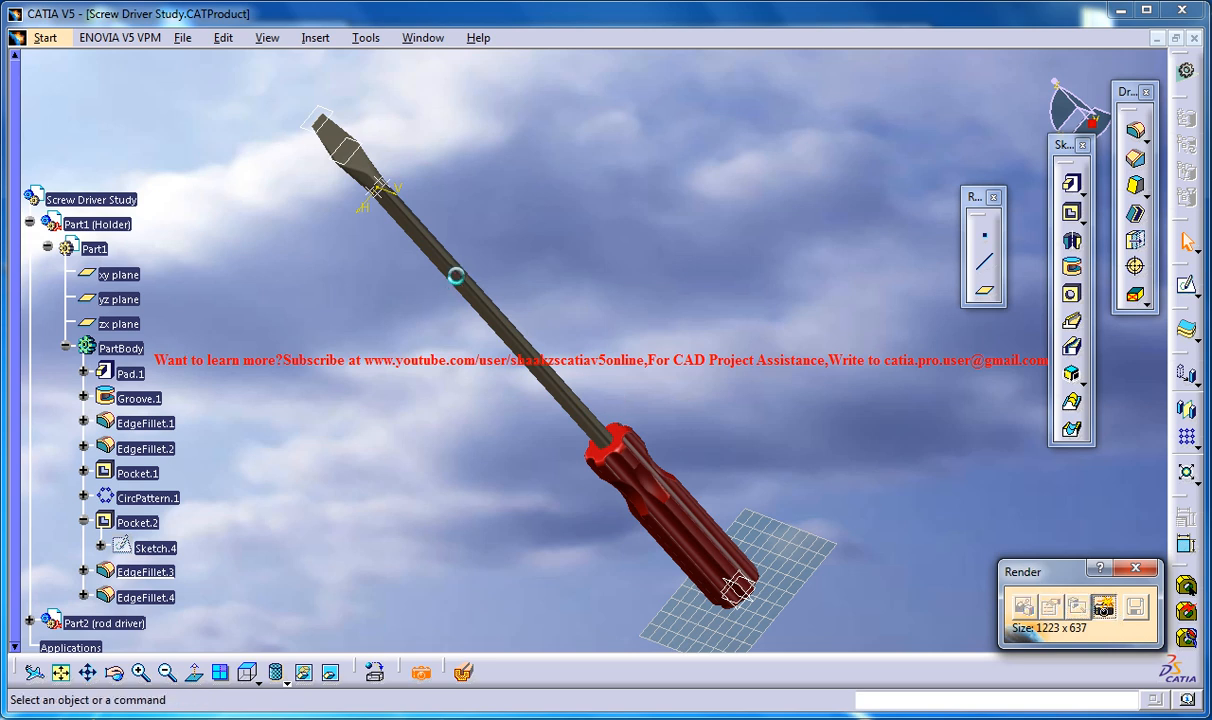
# Step: Render the red-handled screwdriver with steel shaft against the cloudy sky
pyautogui.click(1104, 608)
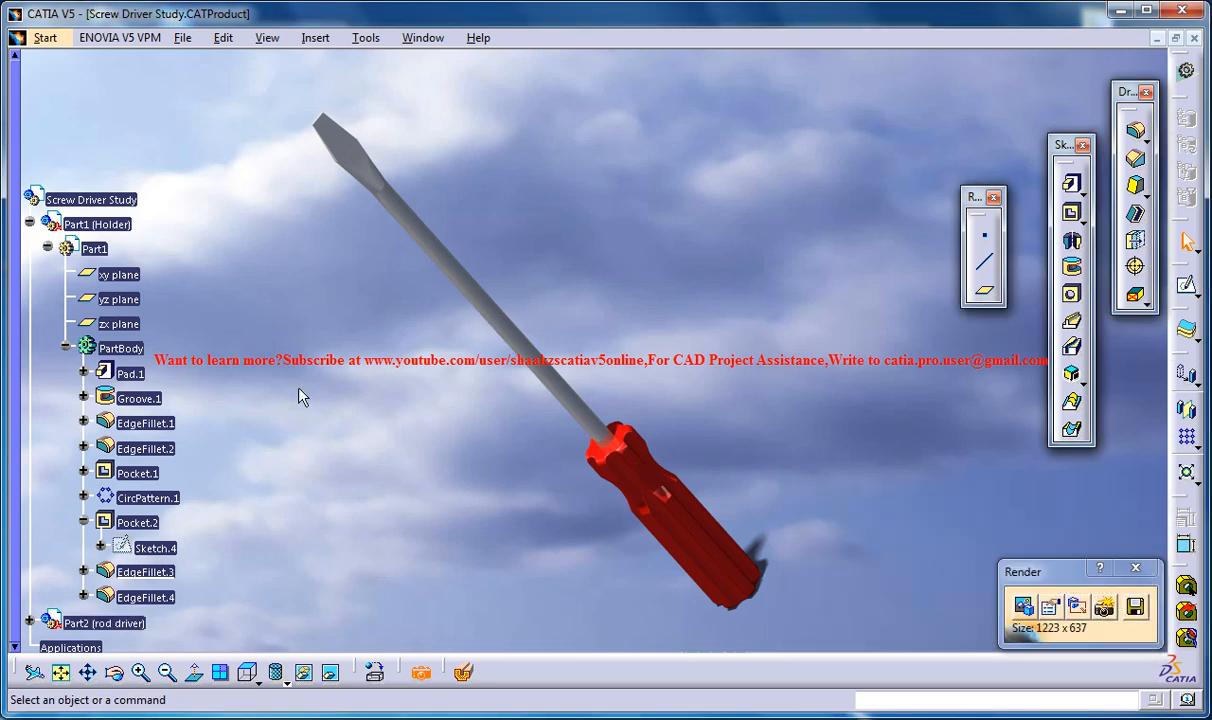
pyautogui.moveTo(1076, 540)
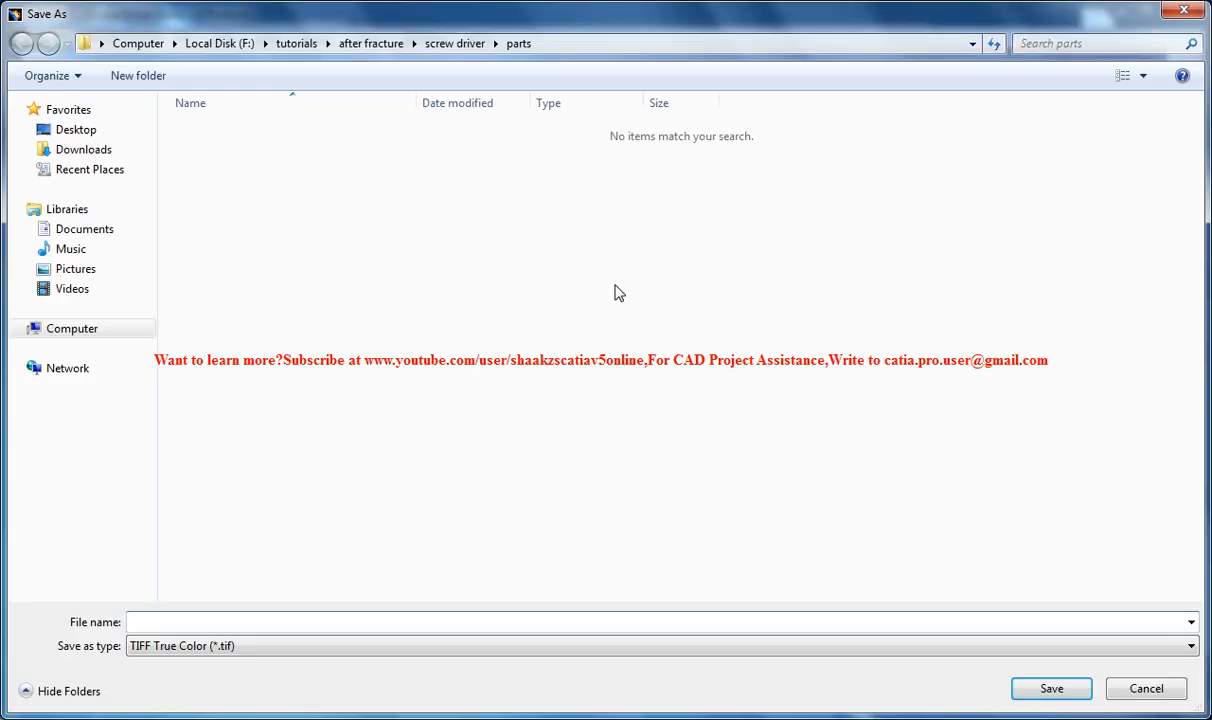
pyautogui.click(1144, 688)
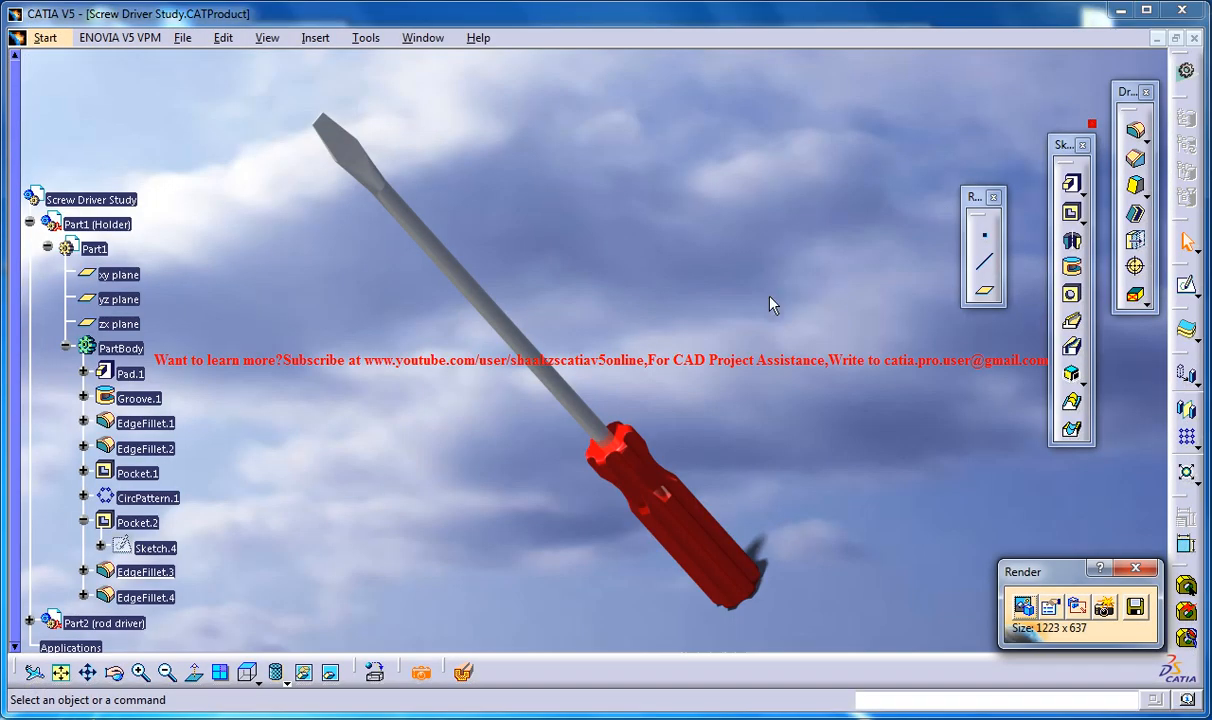
pyautogui.moveTo(752, 312)
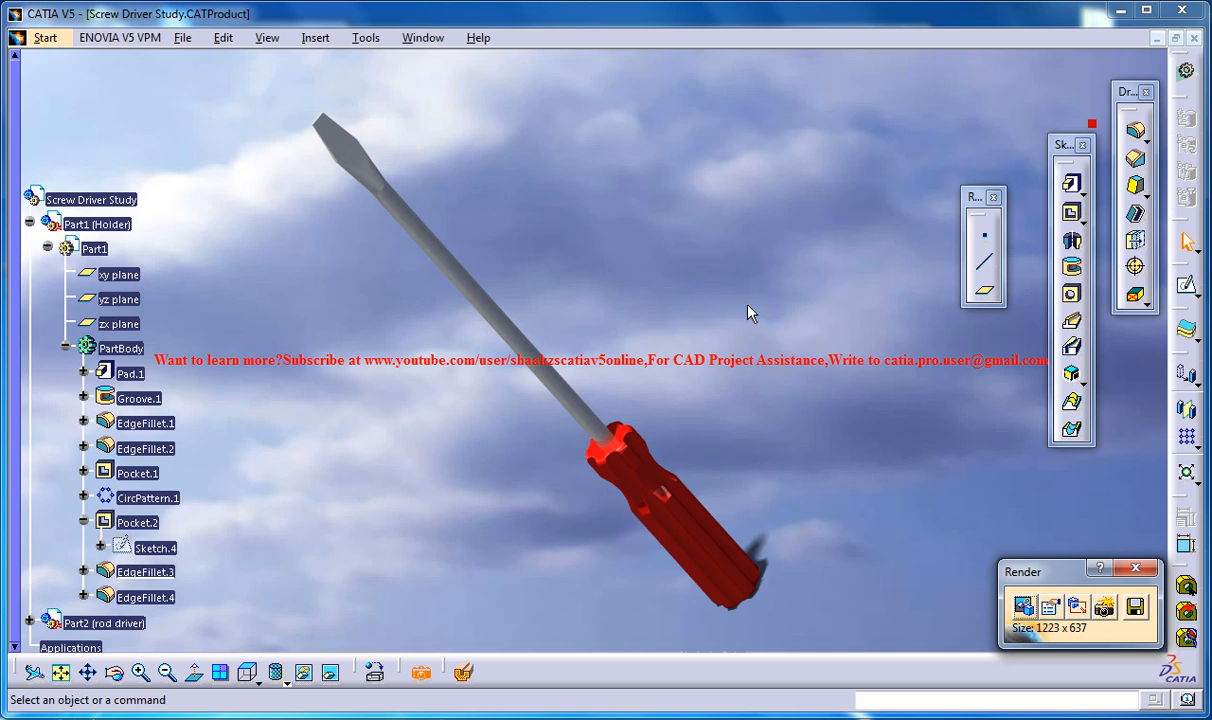
pyautogui.moveTo(596, 378)
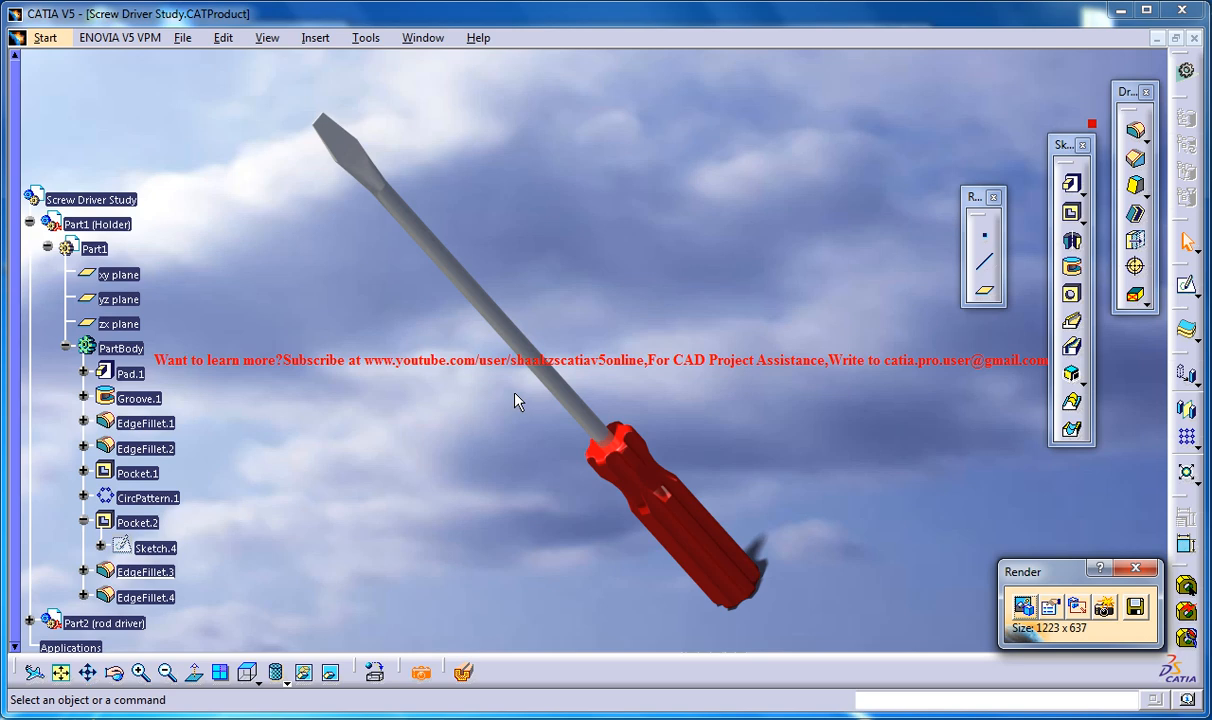
pyautogui.moveTo(184, 362)
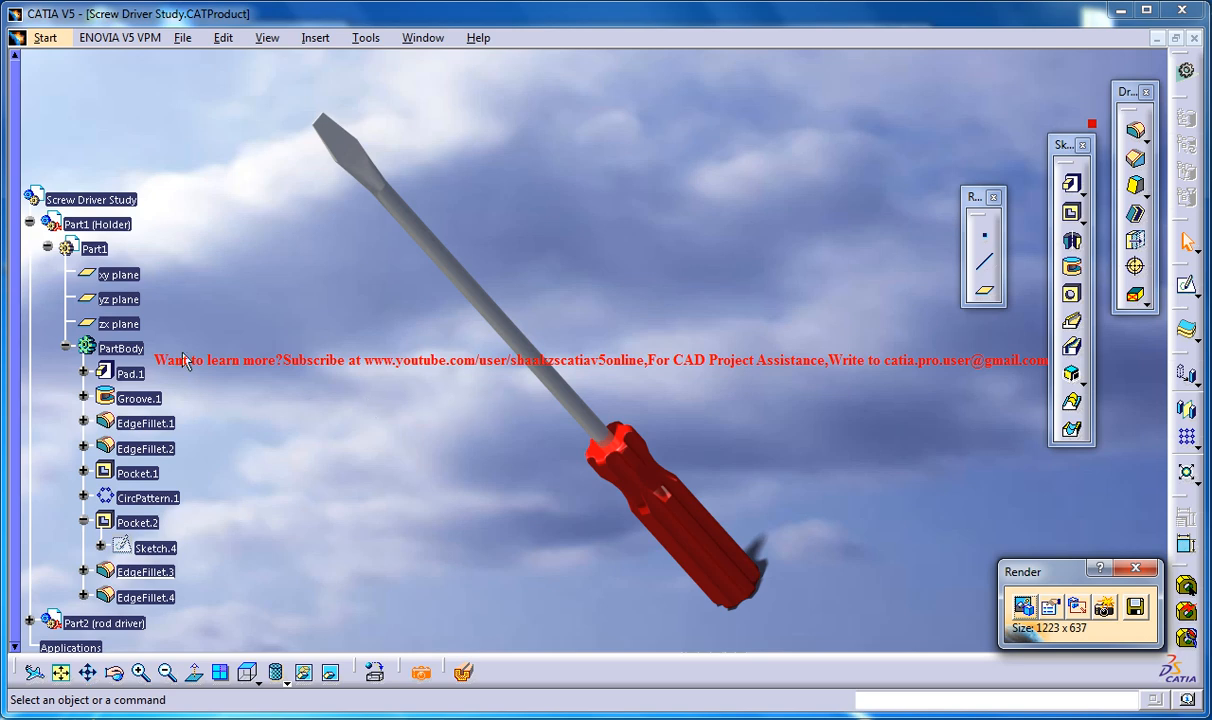